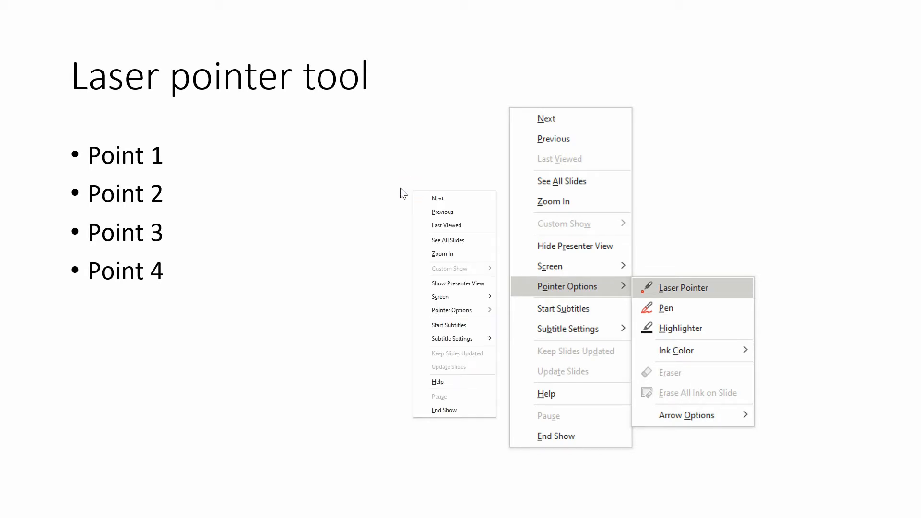
pyautogui.moveTo(398, 191)
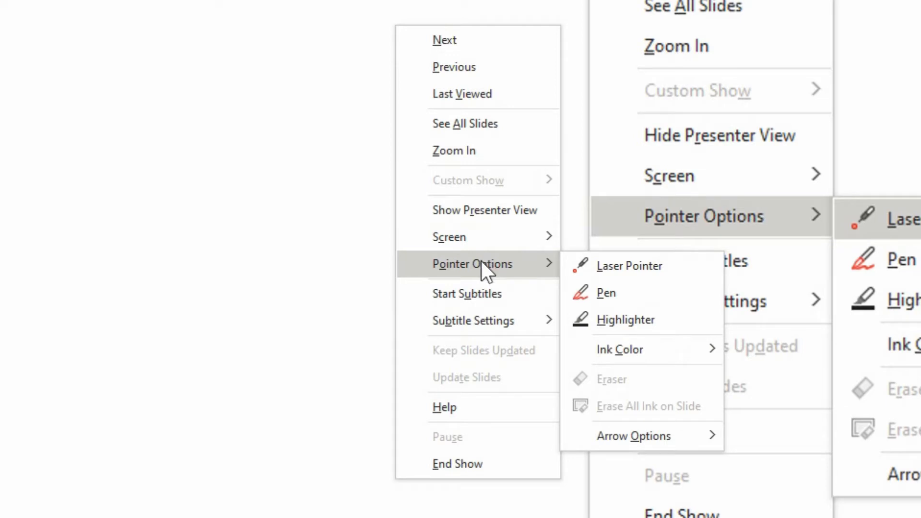
pyautogui.moveTo(489, 273)
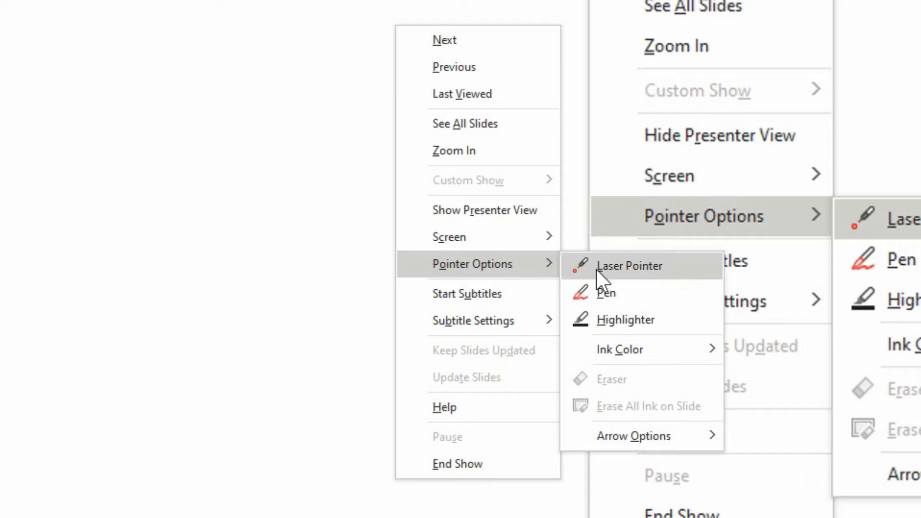
pyautogui.moveTo(623, 296)
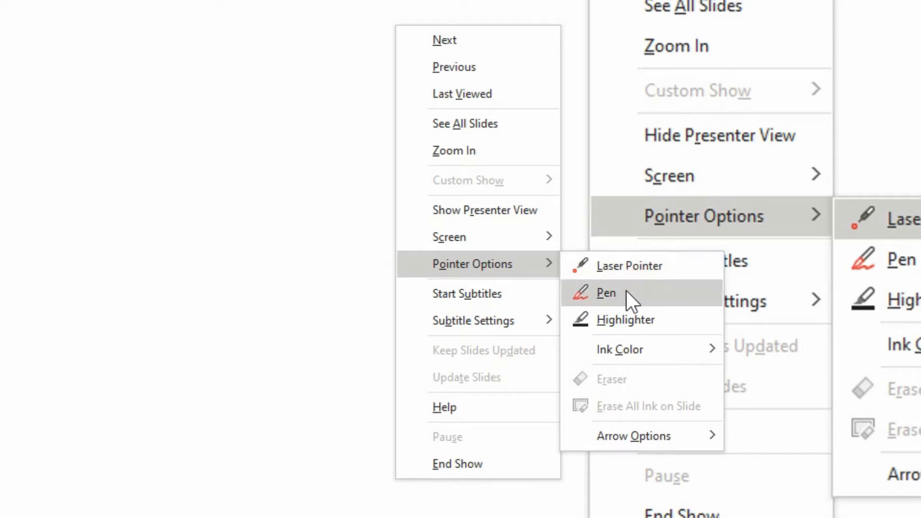
pyautogui.moveTo(634, 329)
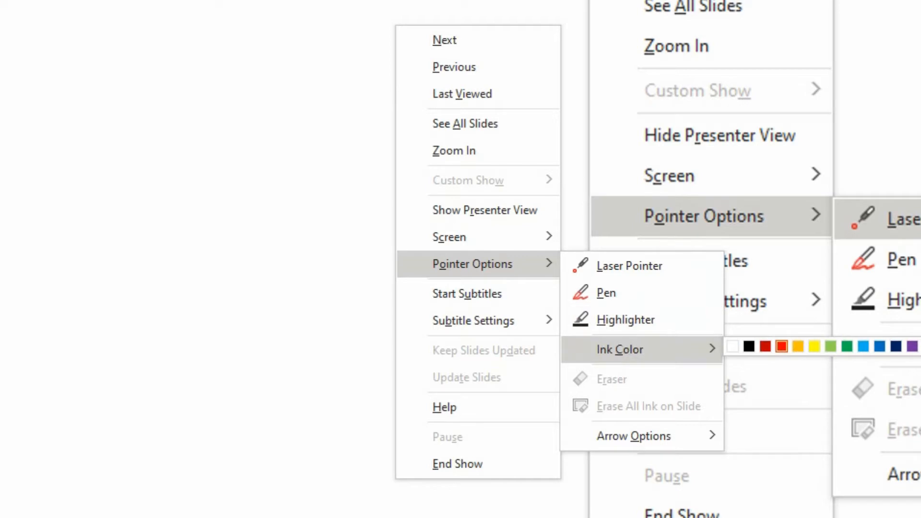
pyautogui.moveTo(629, 265)
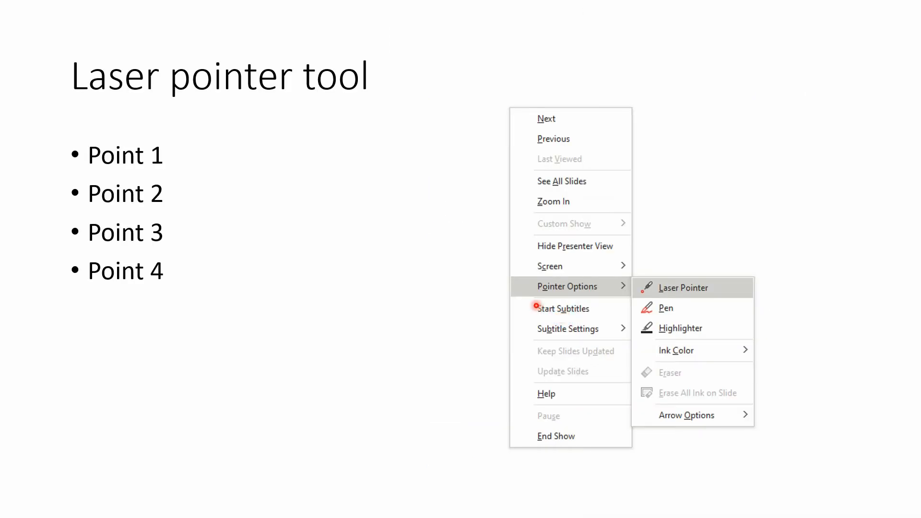
pyautogui.moveTo(82, 145)
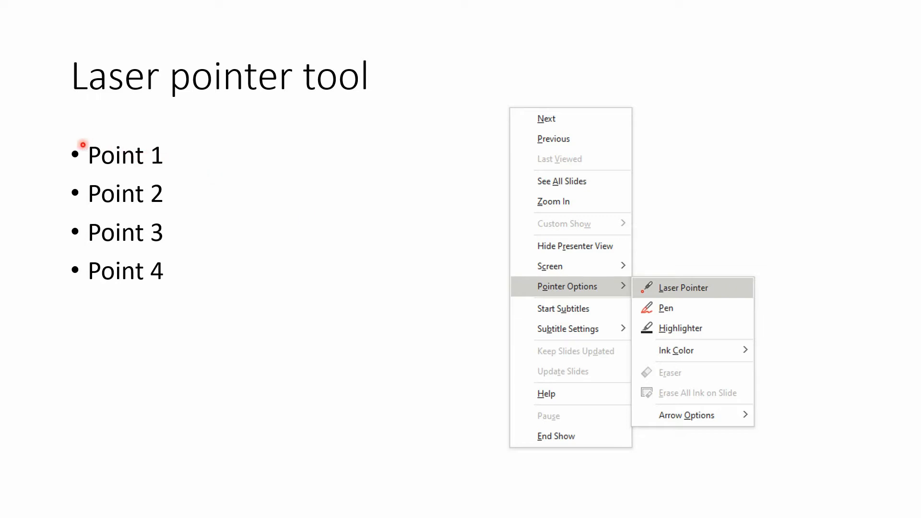
pyautogui.moveTo(173, 153)
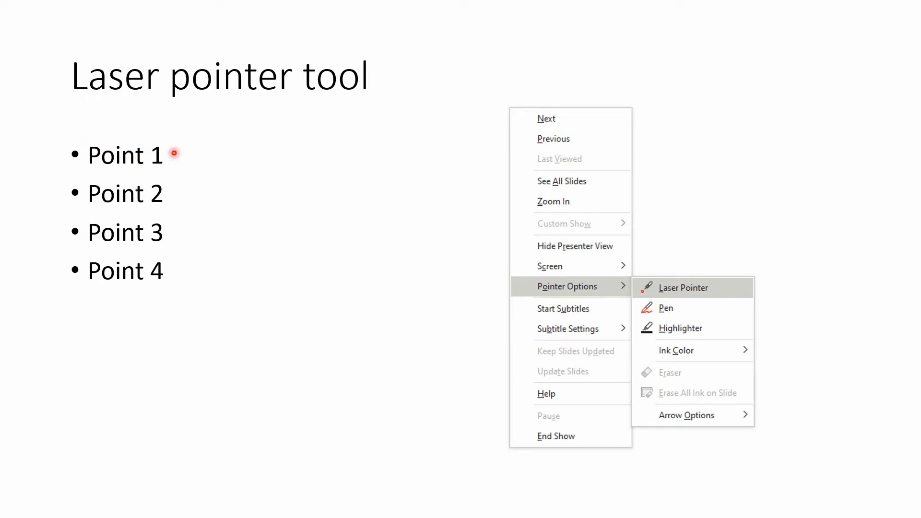
pyautogui.moveTo(187, 161)
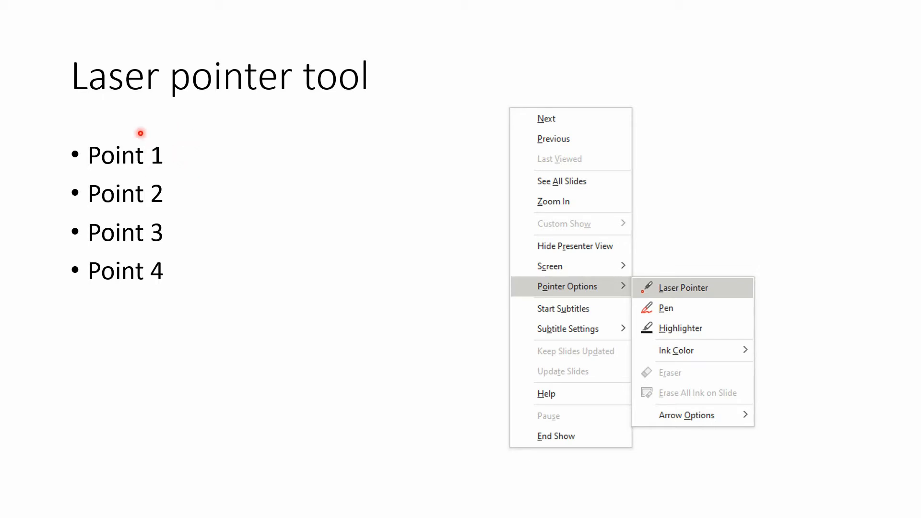
pyautogui.moveTo(171, 156)
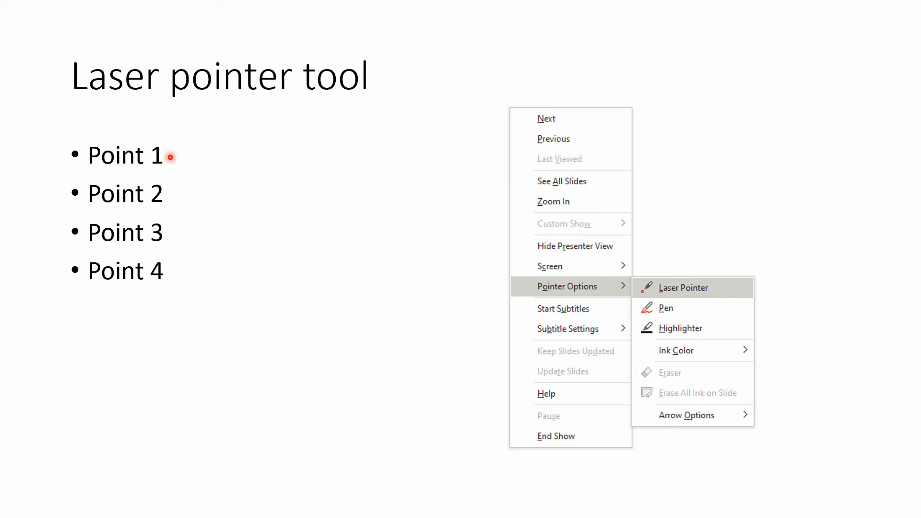
pyautogui.click(683, 288)
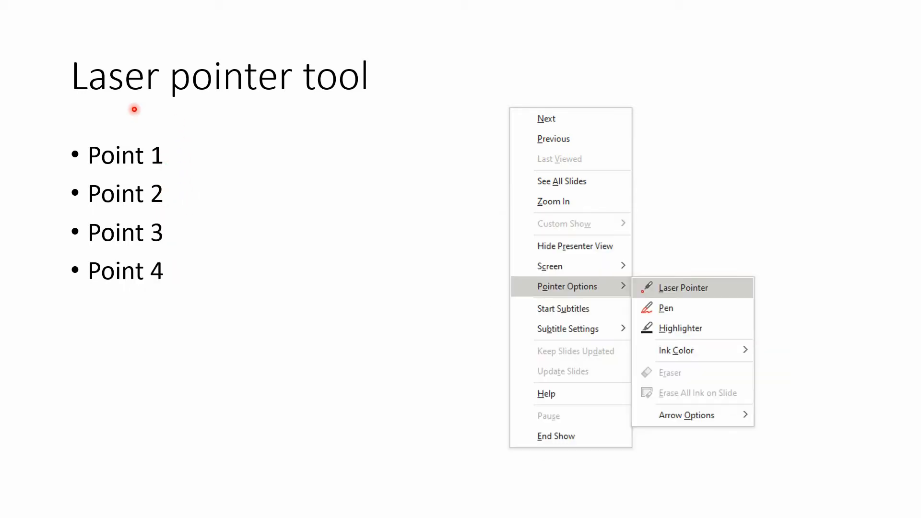
pyautogui.moveTo(307, 108)
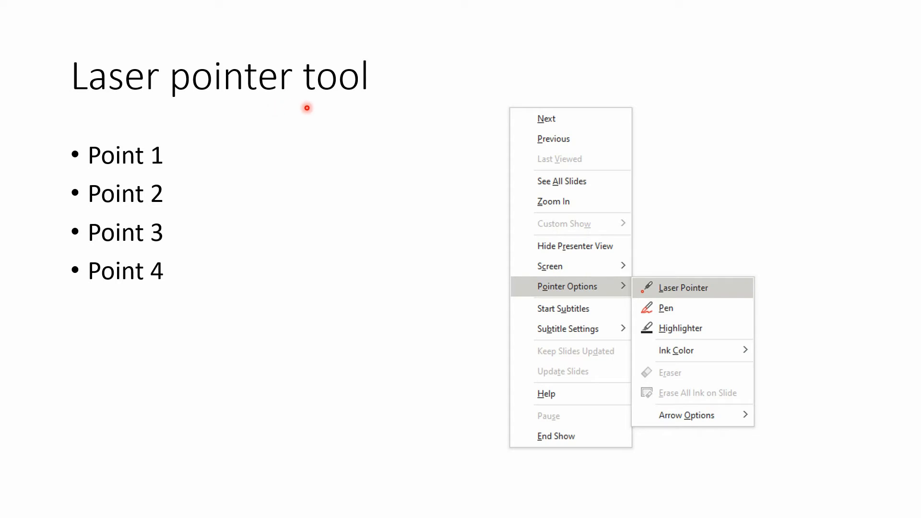
pyautogui.moveTo(362, 217)
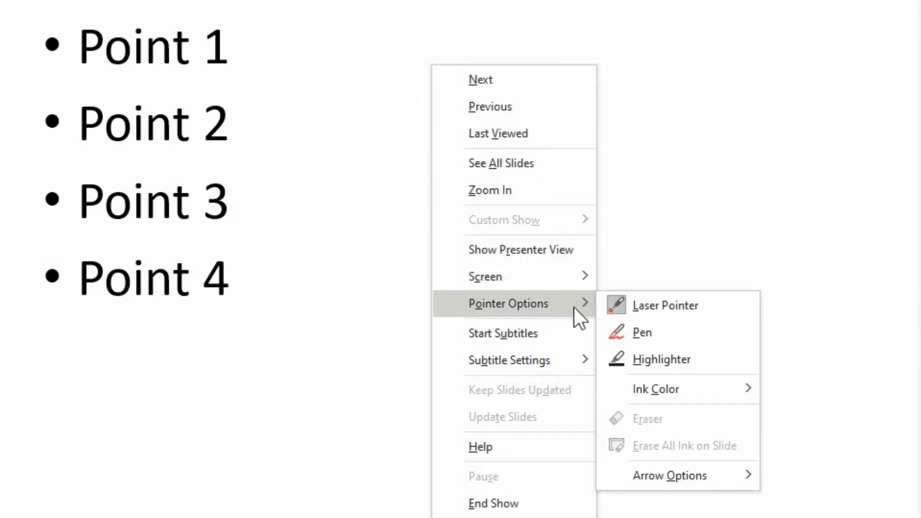
pyautogui.moveTo(622, 311)
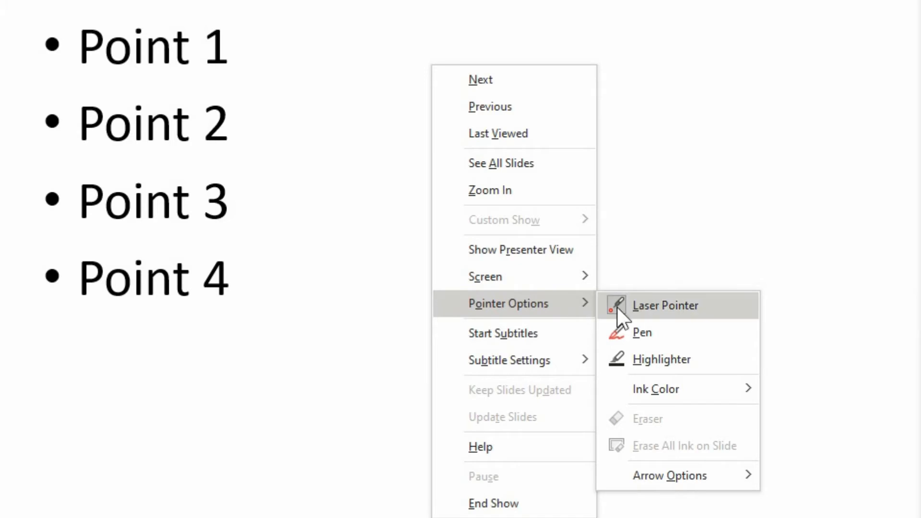
pyautogui.moveTo(567, 314)
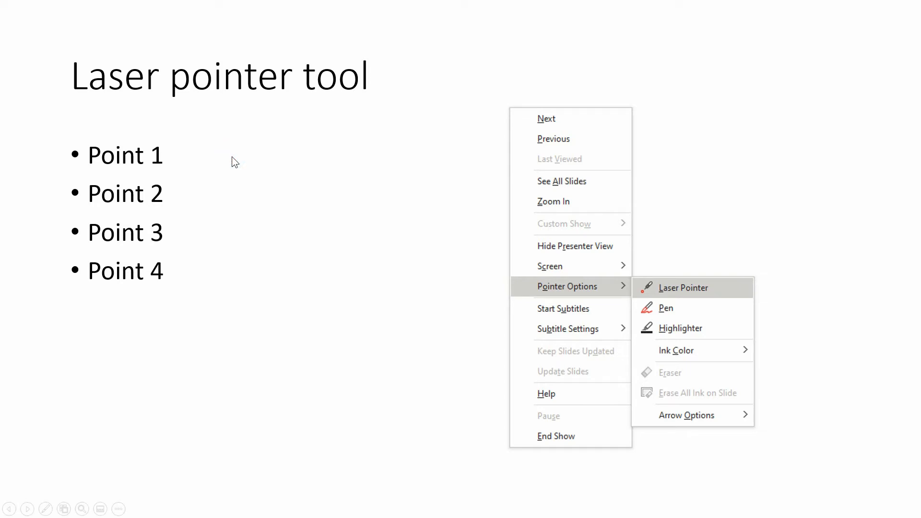
# - Switch the Laser Pointer off via Pointer Options, returning to the normal arrow
pyautogui.click(666, 308)
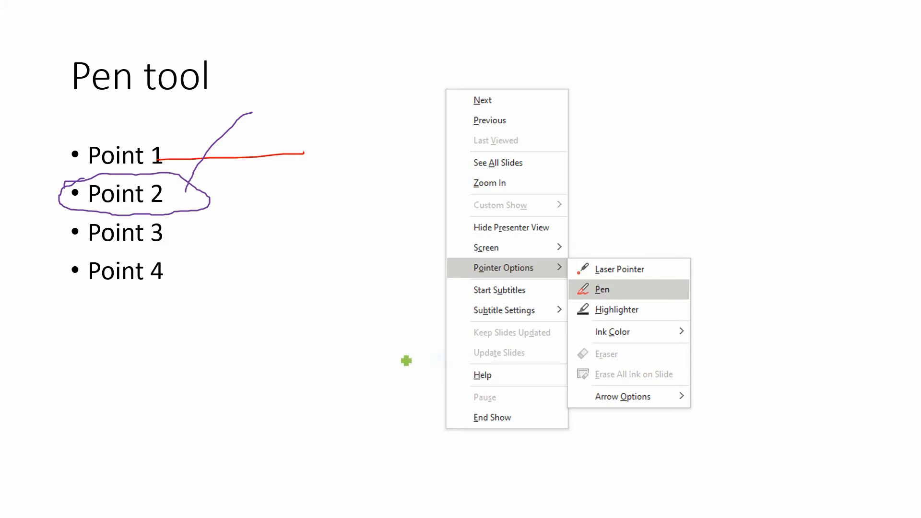
pyautogui.moveTo(75, 252)
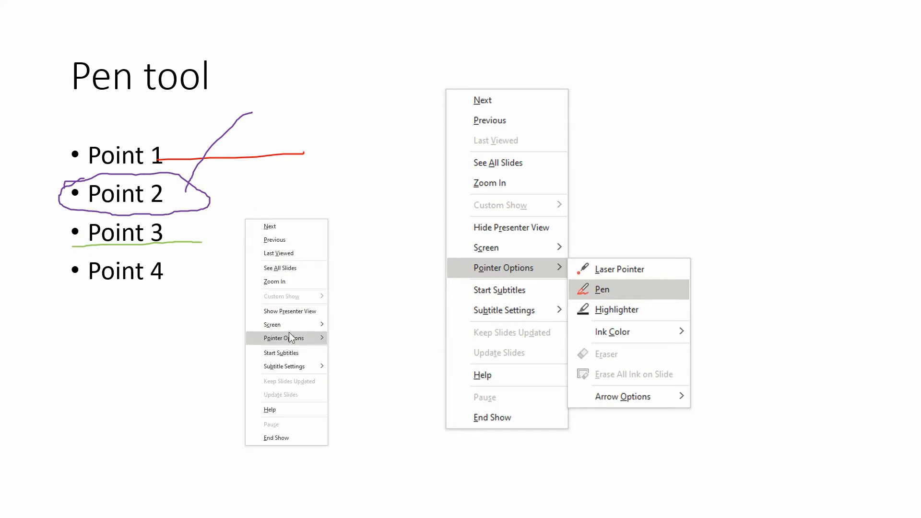
# - Erase All Ink on Slide so the four bullet points are clean again
pyautogui.click(283, 338)
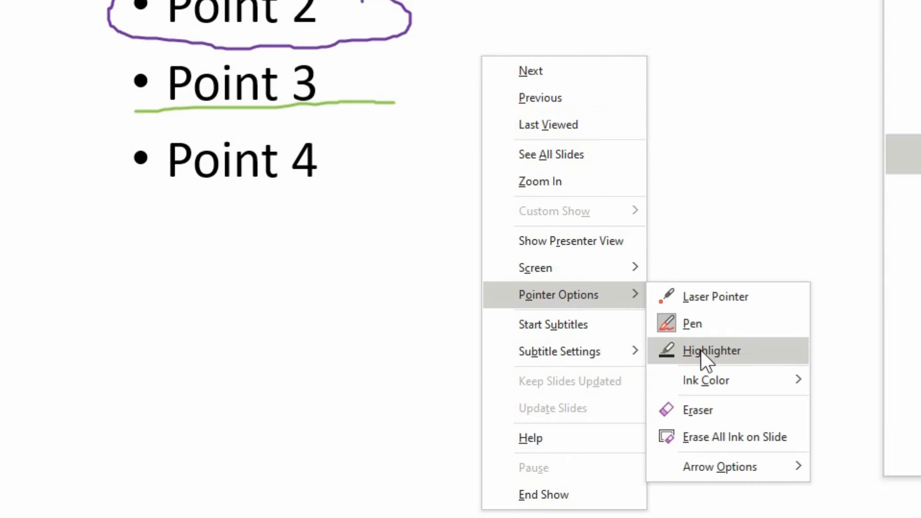
pyautogui.moveTo(725, 414)
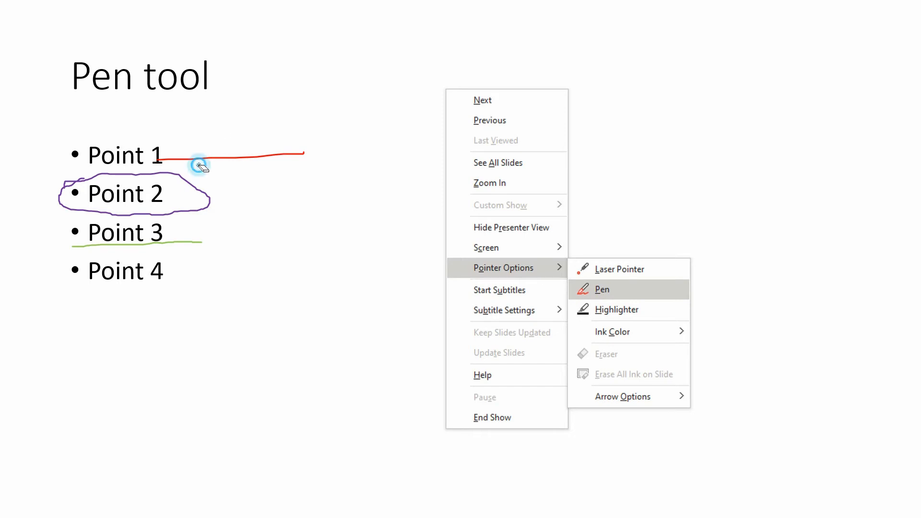
pyautogui.moveTo(216, 179)
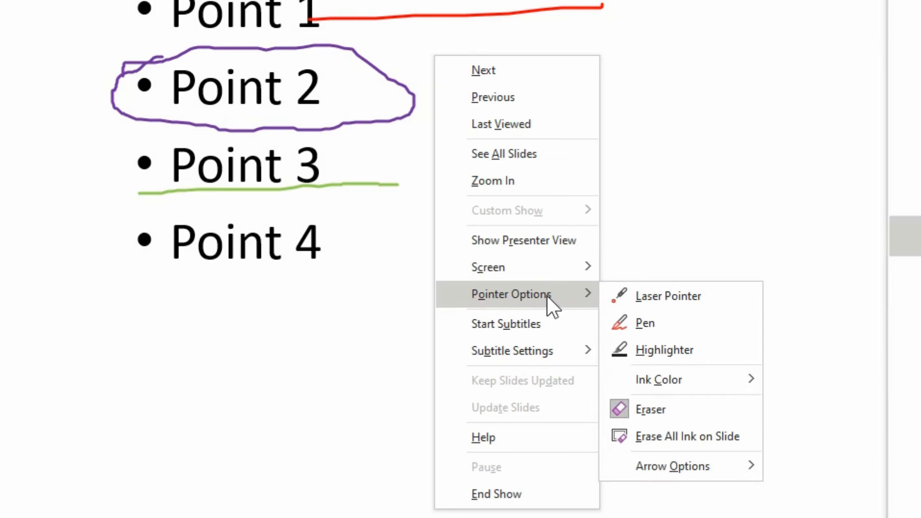
pyautogui.moveTo(686, 435)
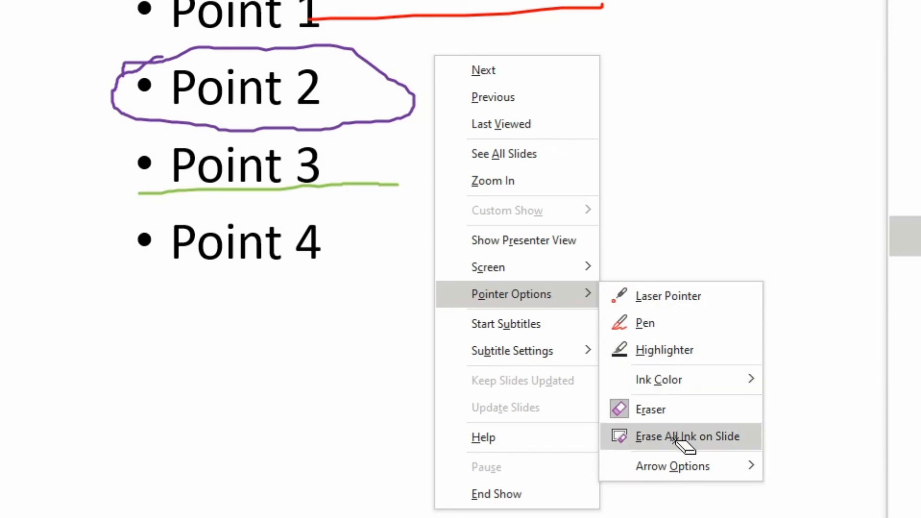
pyautogui.click(687, 435)
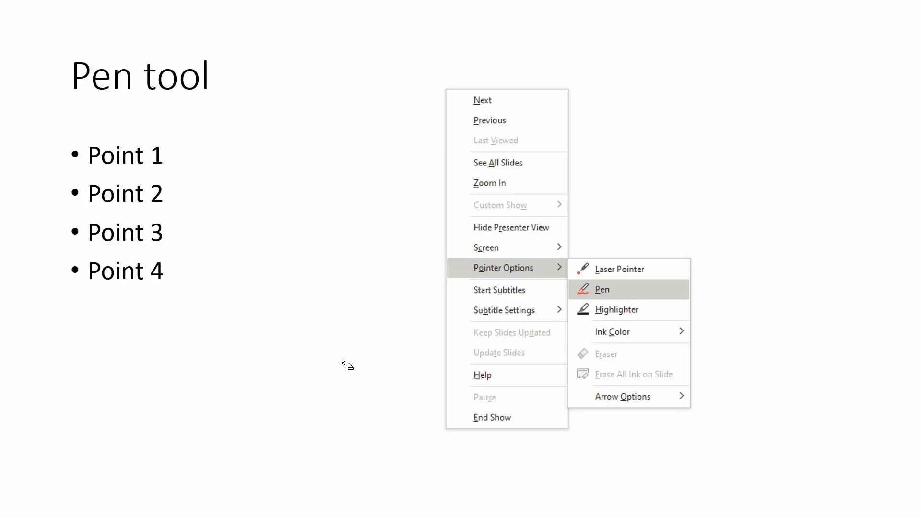
pyautogui.moveTo(209, 169)
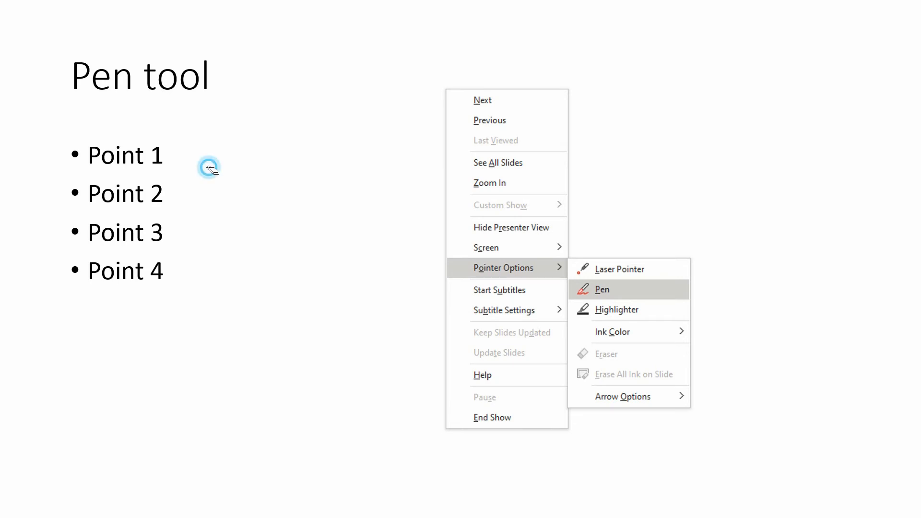
pyautogui.moveTo(171, 166)
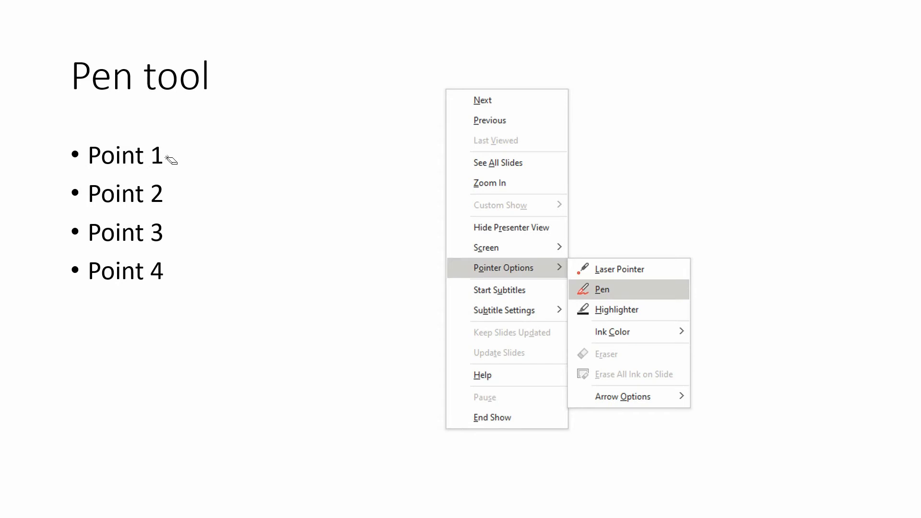
pyautogui.moveTo(179, 161)
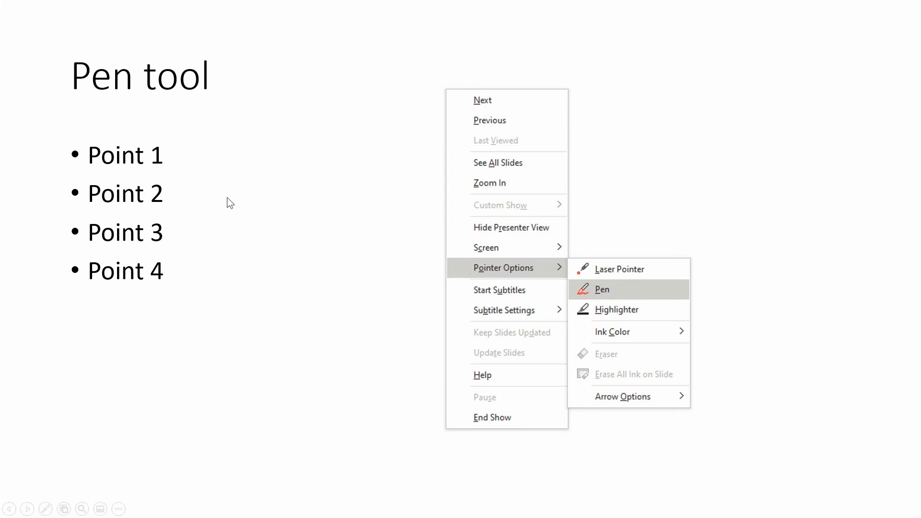
pyautogui.moveTo(211, 167)
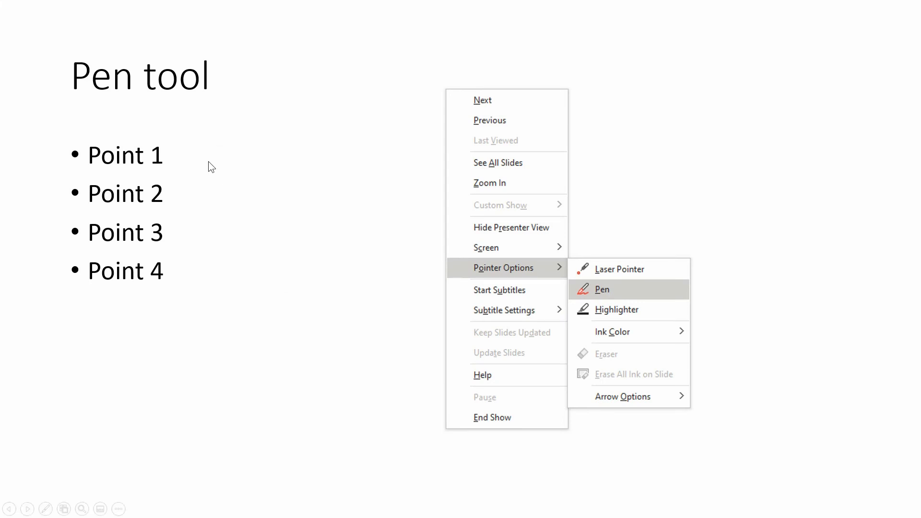
pyautogui.click(616, 310)
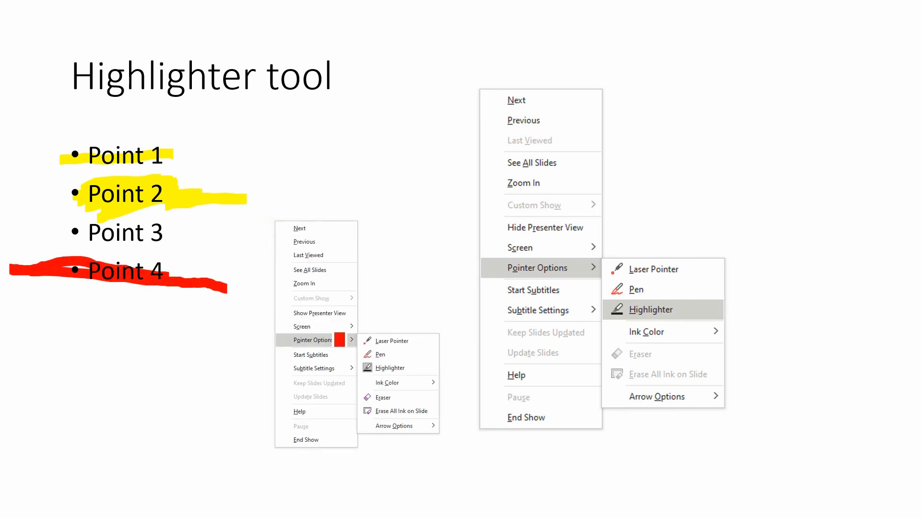
pyautogui.moveTo(399, 397)
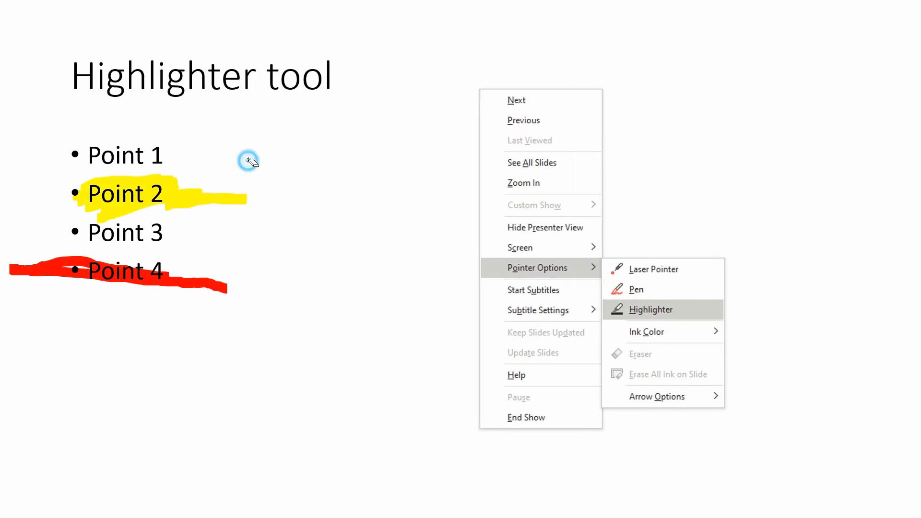
pyautogui.moveTo(207, 220)
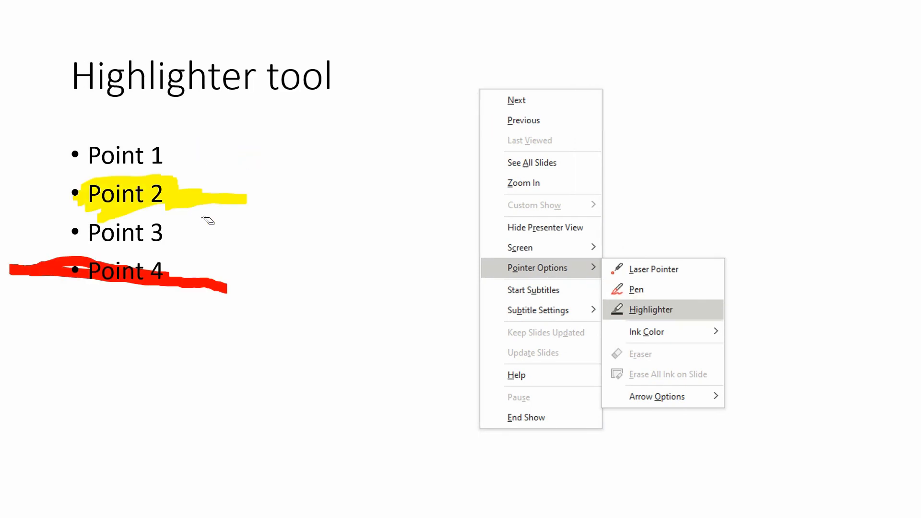
pyautogui.moveTo(218, 151)
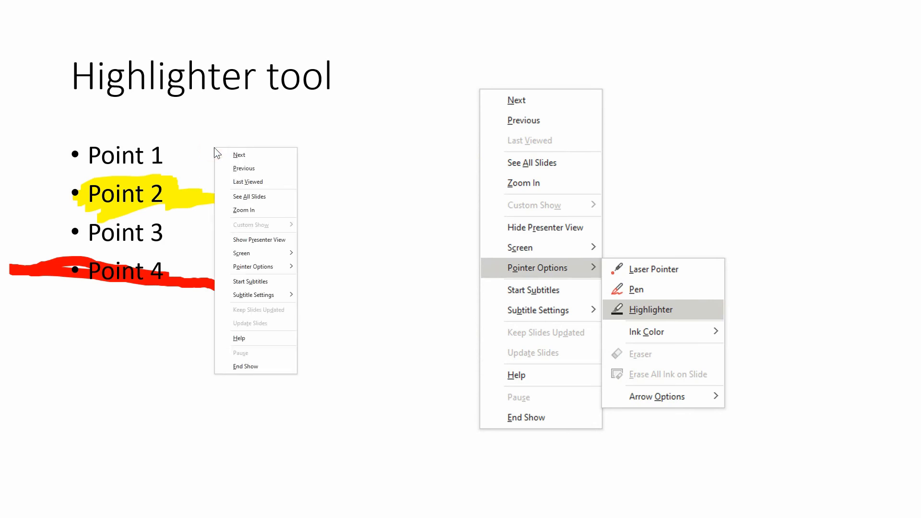
pyautogui.moveTo(239, 154)
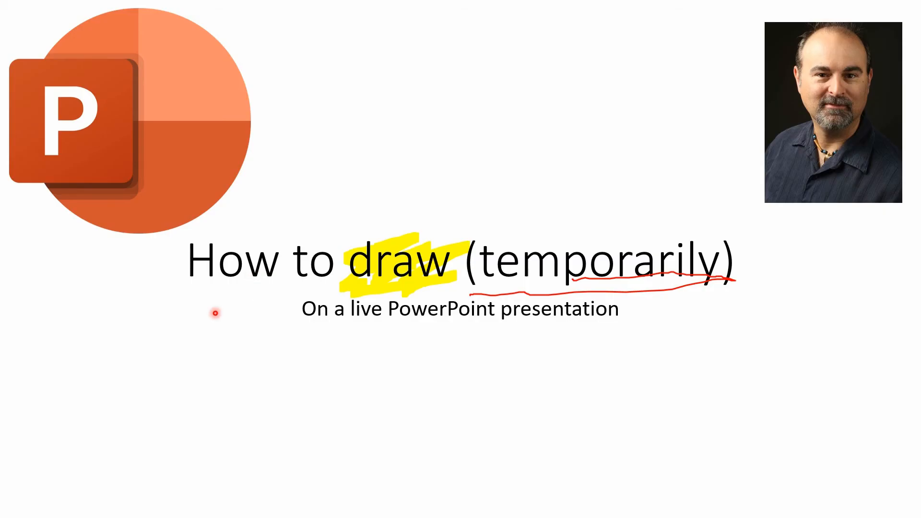
pyautogui.moveTo(289, 343)
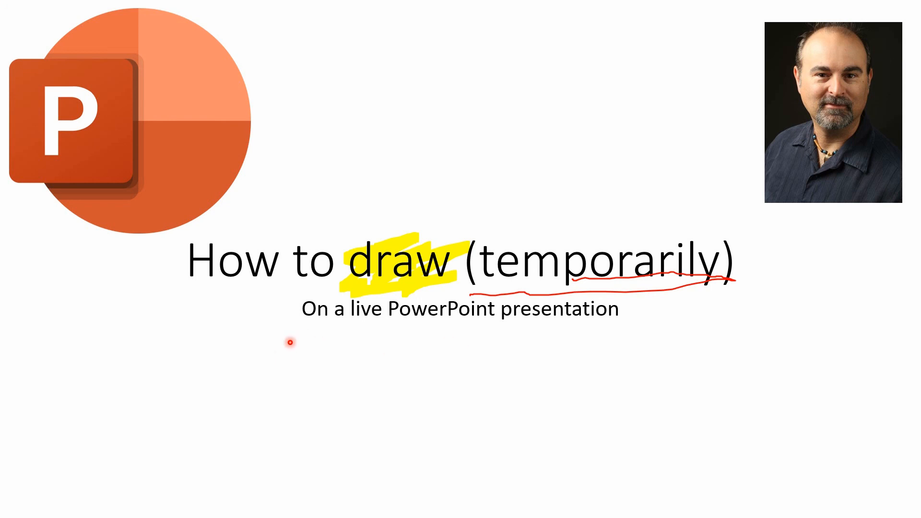
pyautogui.moveTo(317, 356)
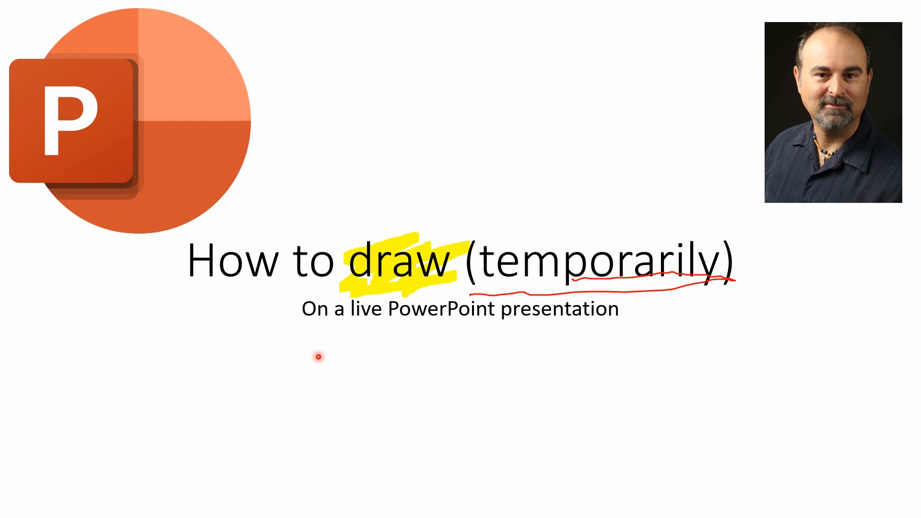